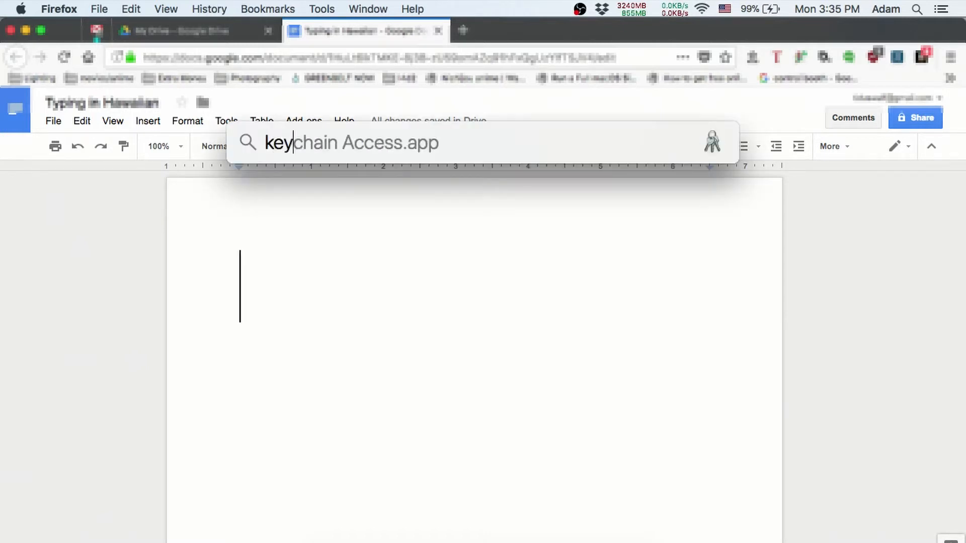
- Search Spotlight for "keyboard" to reach the Keyboard preferences pane
text(keyboard)
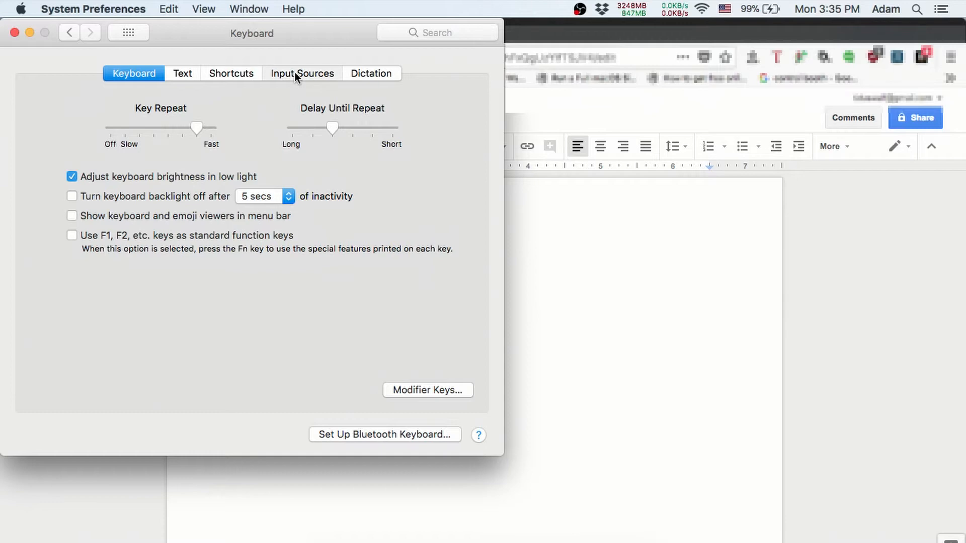
- Show the Input Sources list with the U.S. and Japanese sources
click(301, 74)
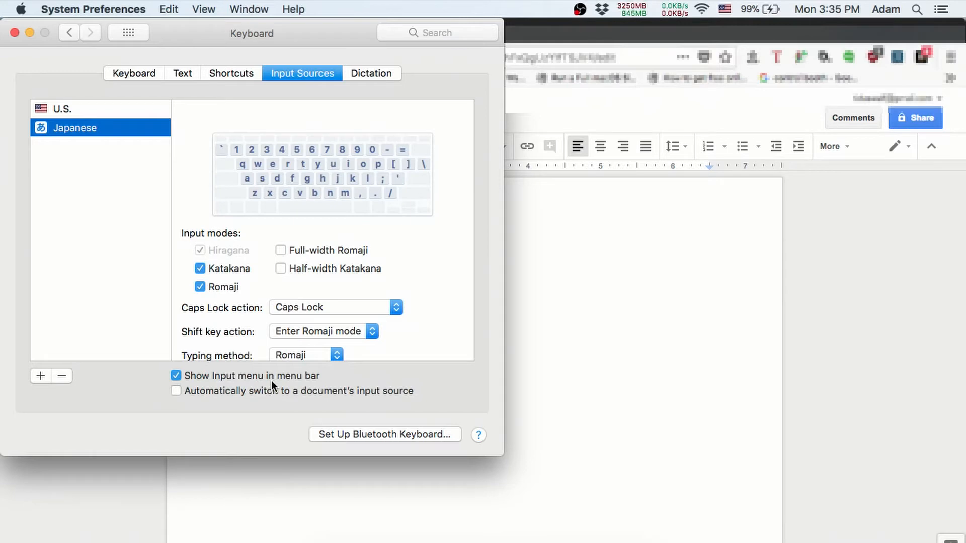
mouse_move(40, 377)
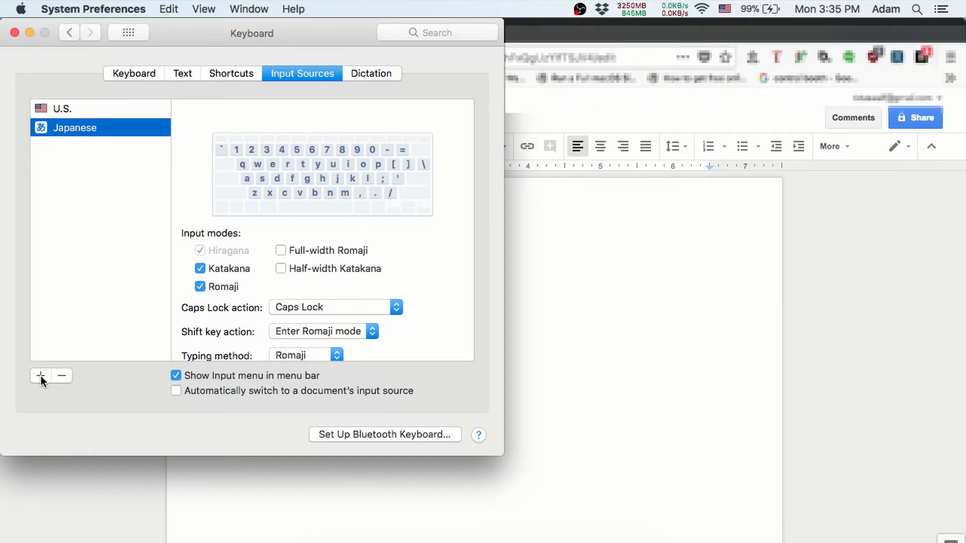
- Add Hawaiian as an input source by searching "hawa" in the language list
click(40, 376)
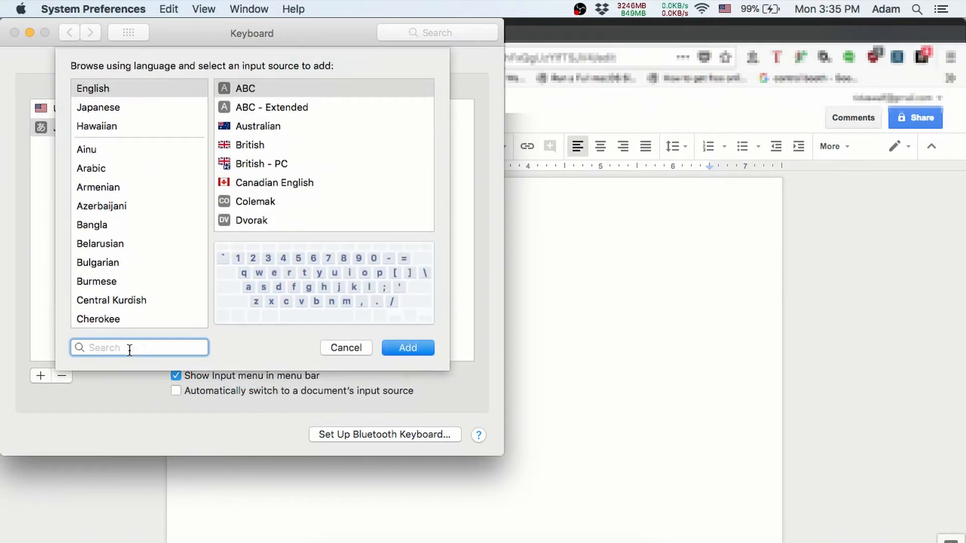
text(hawa)
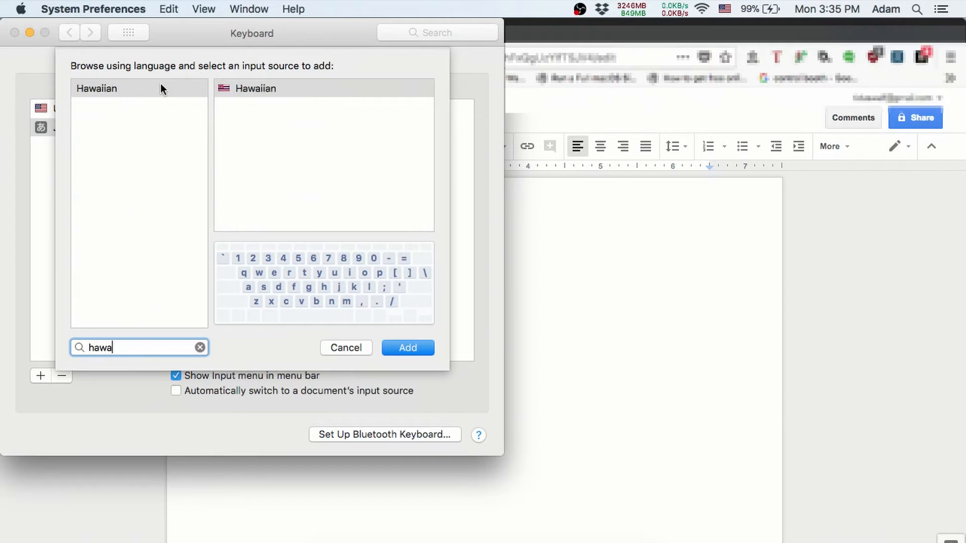
click(97, 89)
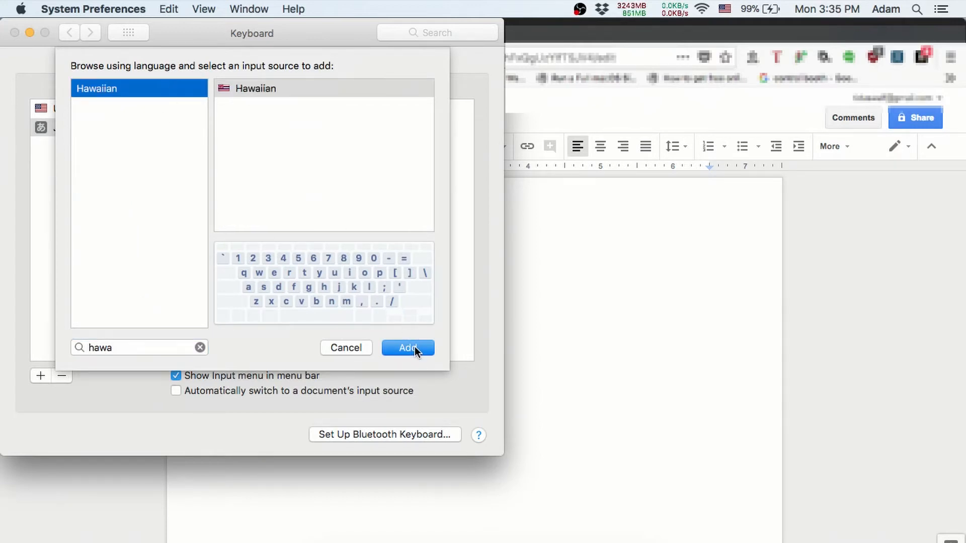
click(408, 347)
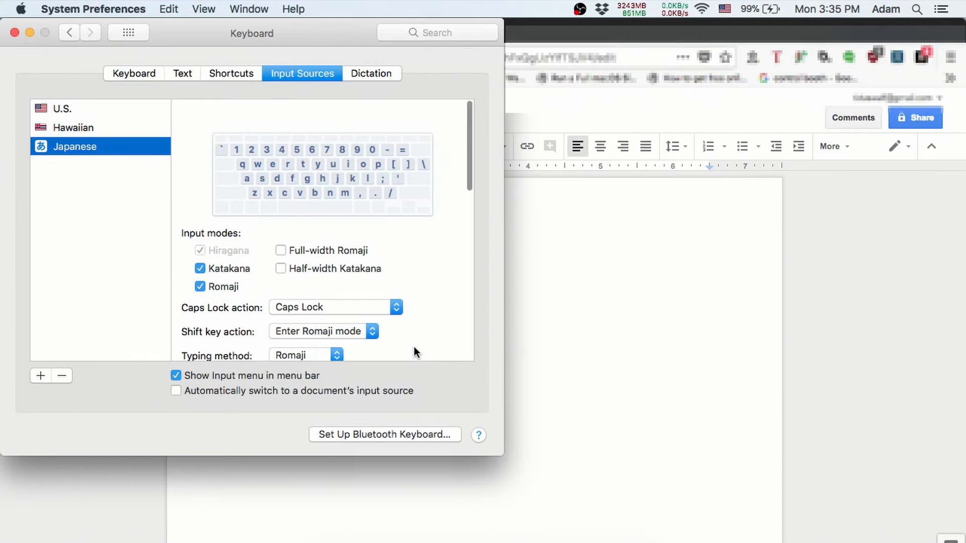
mouse_move(815, 317)
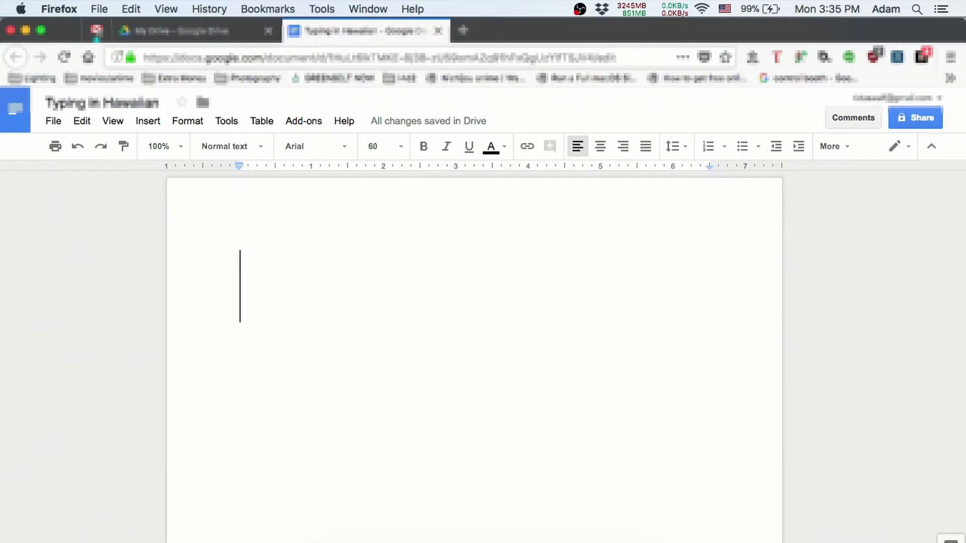
- Show the menu bar input source list, now including Hawaiian
click(723, 9)
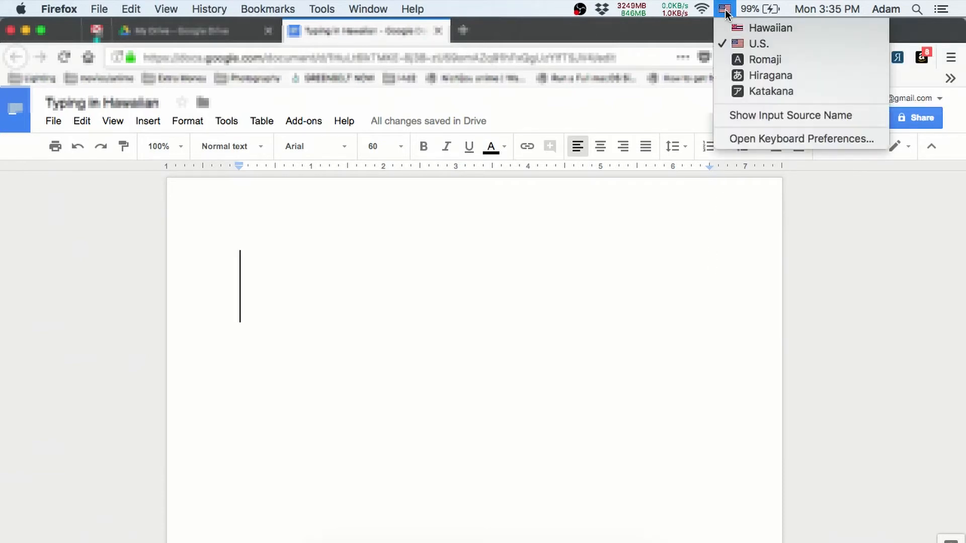
mouse_move(749, 31)
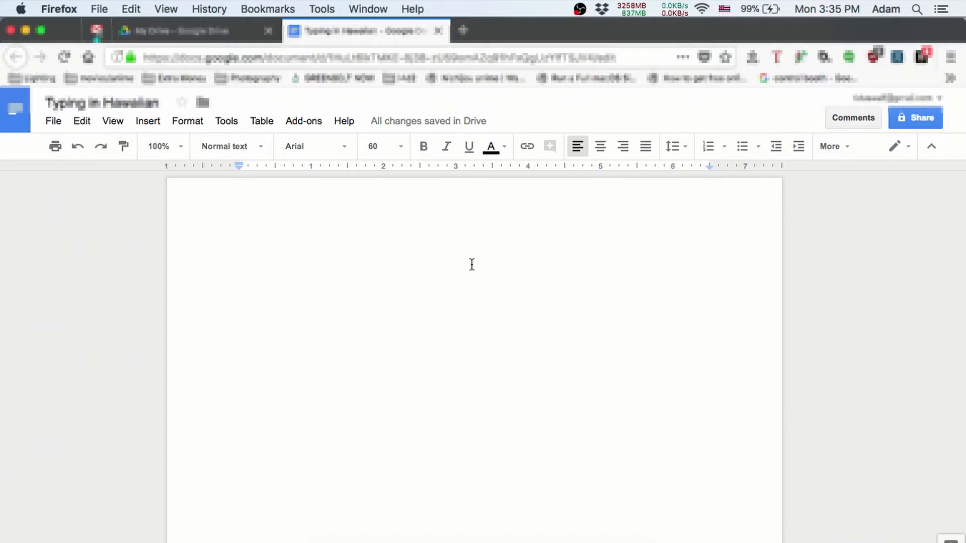
- Write "ʻōlelo Hawaiʻi" with the ʻokina and macron ō in the document
text(')
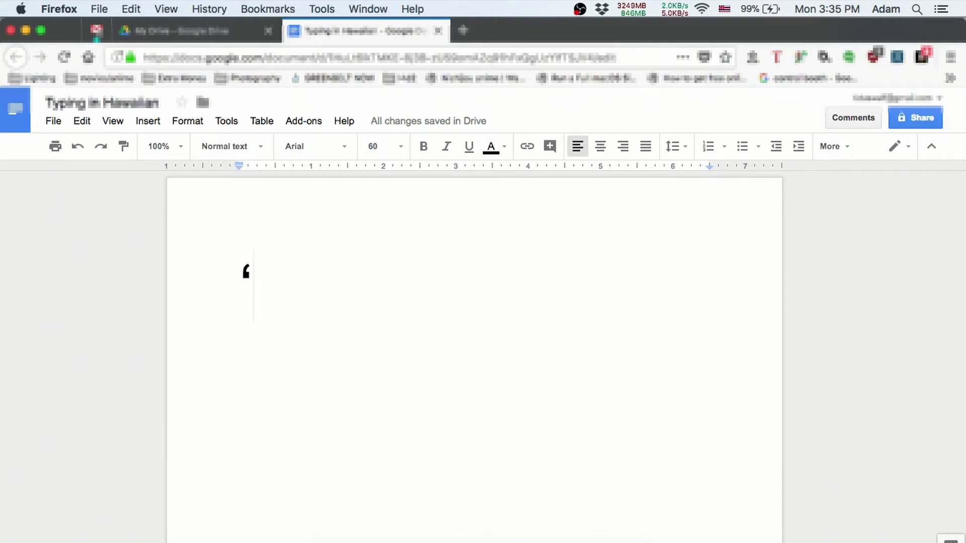
text(ōl)
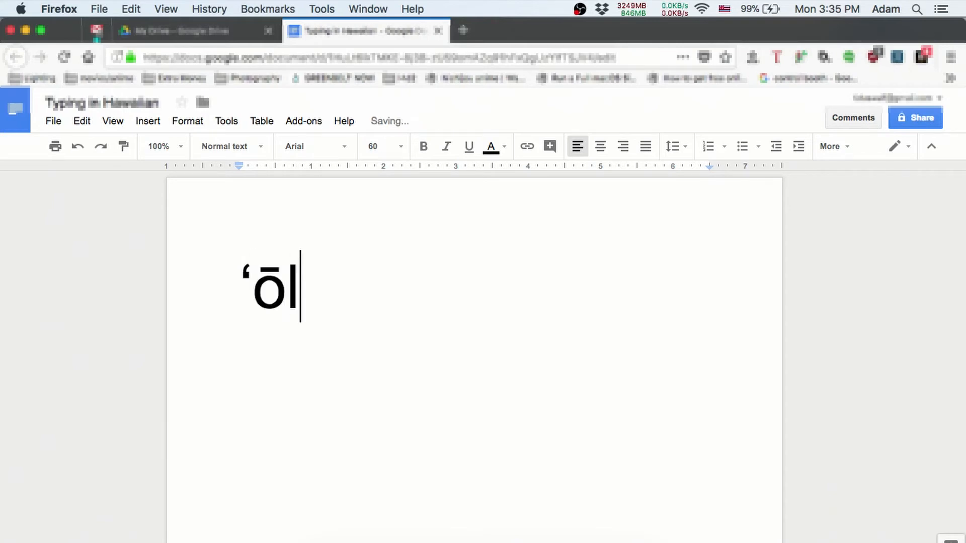
text(elo Hawai)
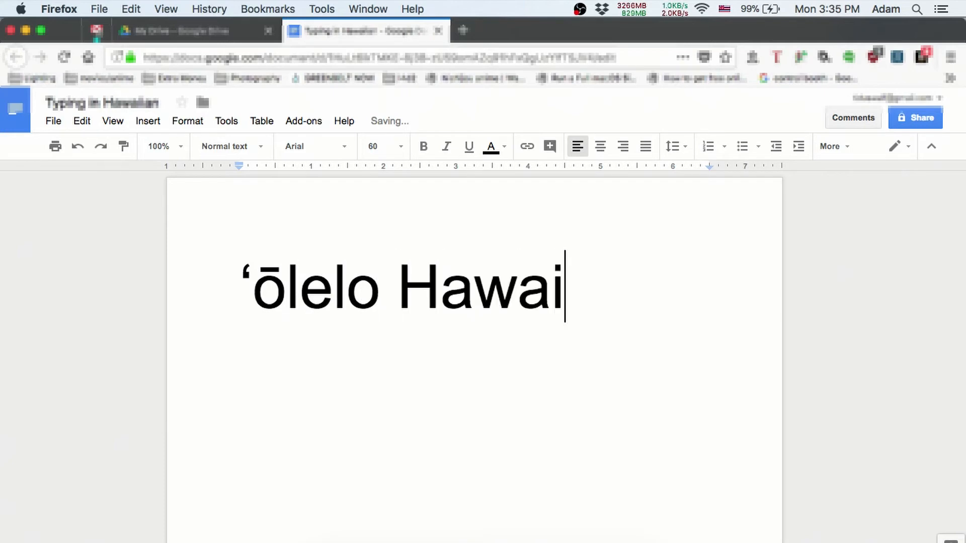
text(ʻi)
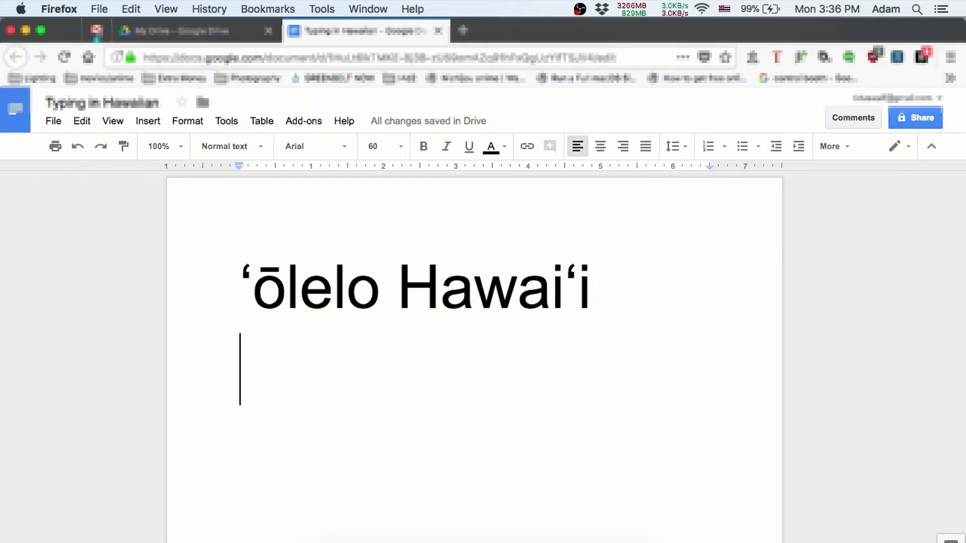
- Add the capital macron vowels ĀĒĪŌŪ on a second line
text(Ā)
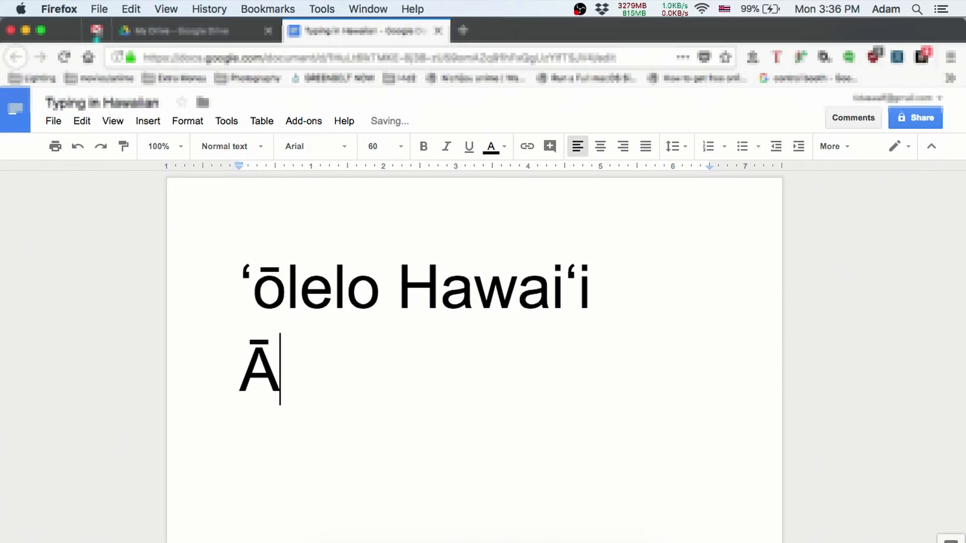
text(ĒĪŌŪ)
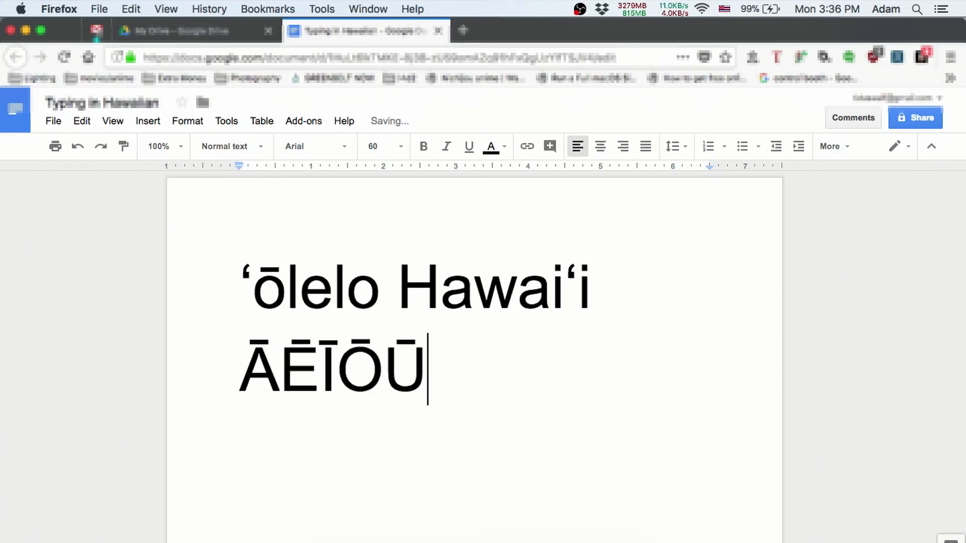